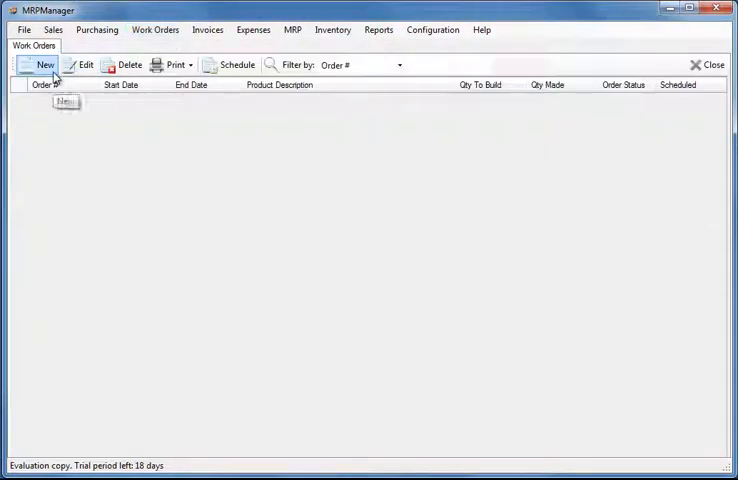
Step: Start a new work order and bring up the items list to pick the product to build
{"action": "left_click", "coordinate": [40, 65]}
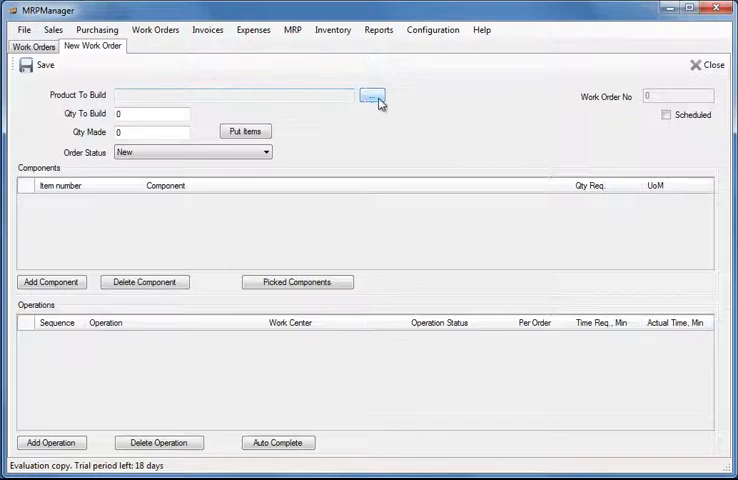
{"action": "left_click", "coordinate": [374, 99]}
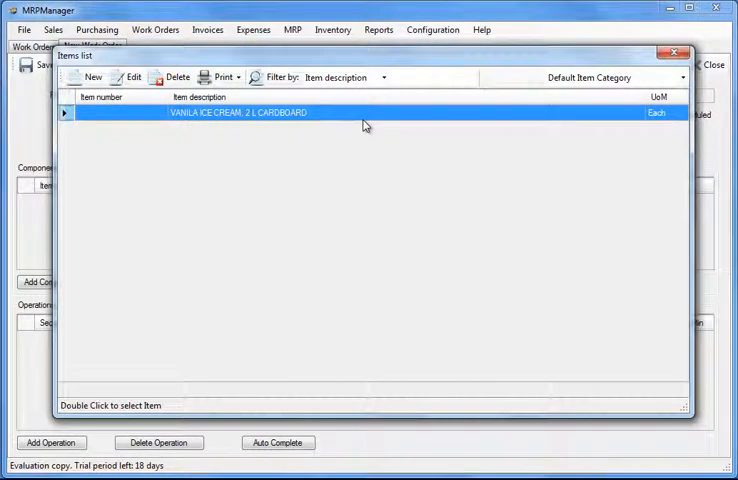
Step: Choose VANILA ICE CREAM, 2 L CARDBOARD as the work order's product
{"action": "double_click", "coordinate": [240, 112]}
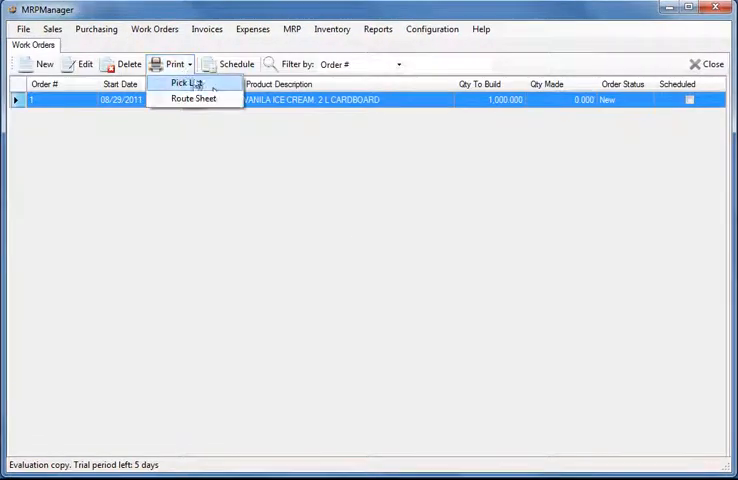
{"action": "left_click", "coordinate": [187, 82]}
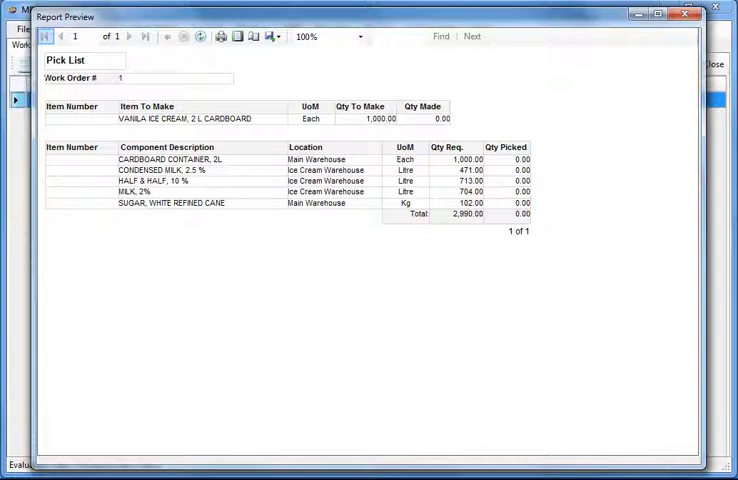
{"action": "left_click", "coordinate": [268, 36]}
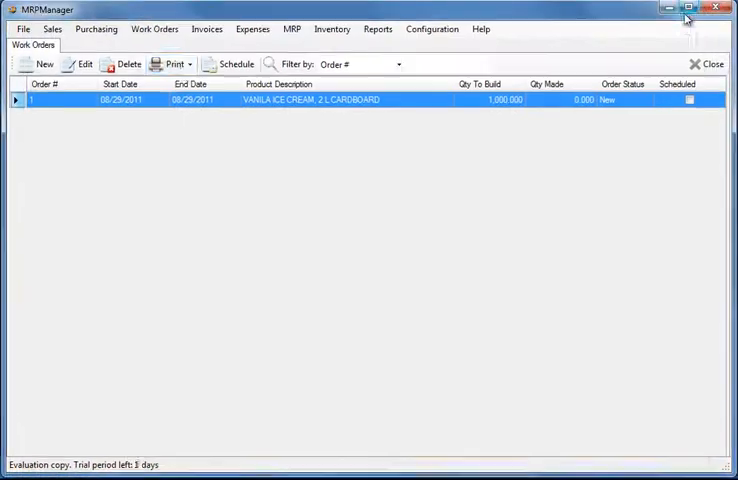
{"action": "left_click", "coordinate": [190, 63]}
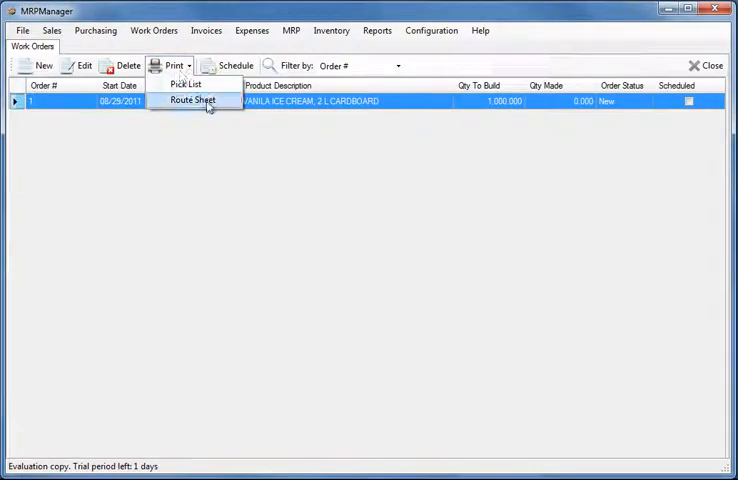
{"action": "left_click", "coordinate": [188, 99]}
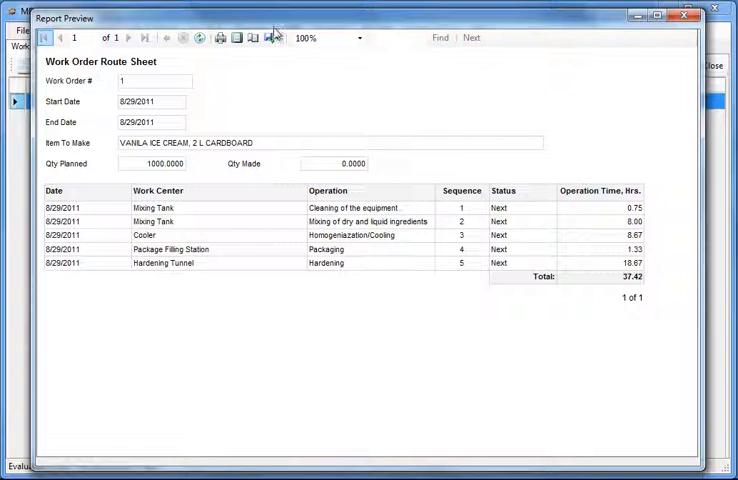
{"action": "left_click", "coordinate": [268, 37]}
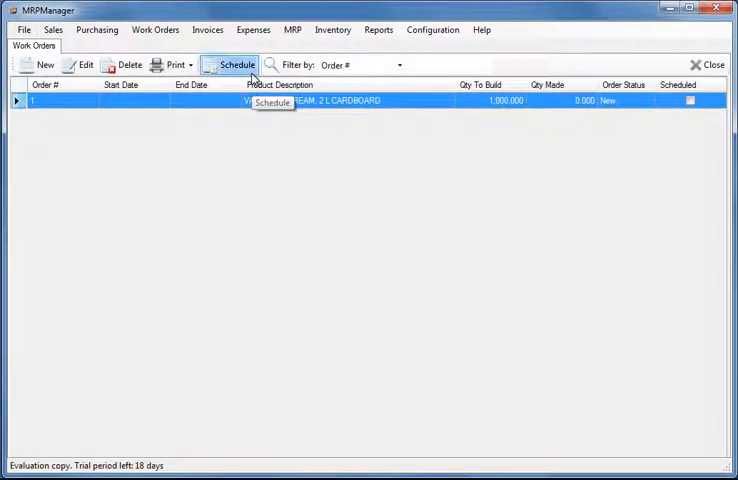
Step: Schedule work order 1 starting 08/25/2011 and acknowledge the confirmation
{"action": "left_click", "coordinate": [234, 64]}
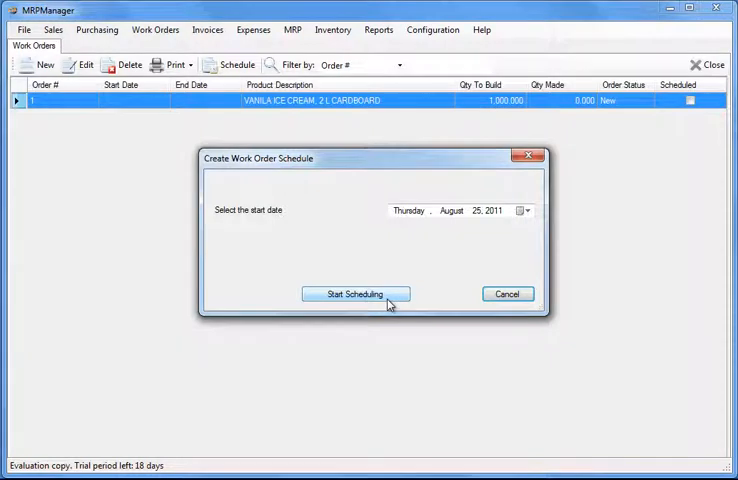
{"action": "left_click", "coordinate": [354, 294]}
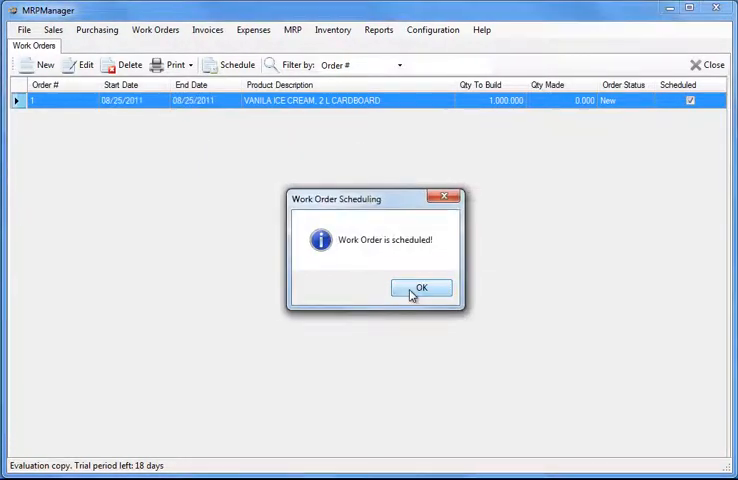
{"action": "left_click", "coordinate": [420, 288]}
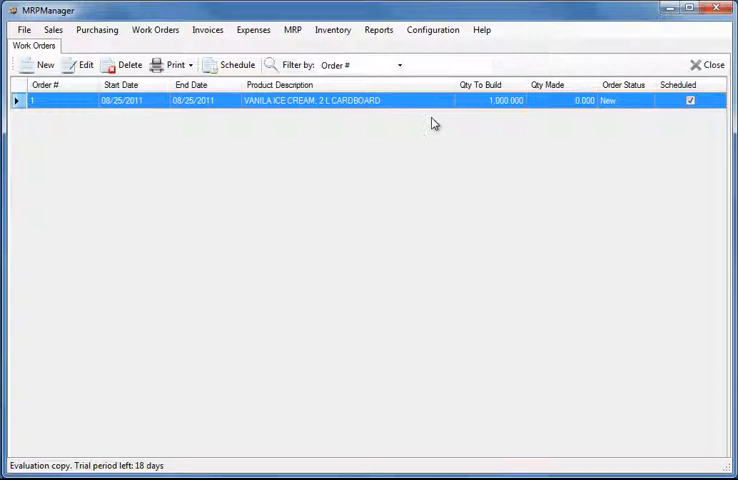
{"action": "left_click", "coordinate": [433, 29]}
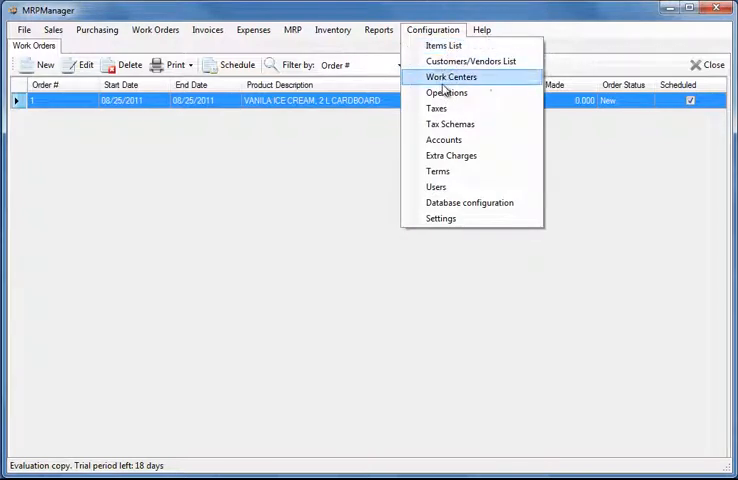
Step: View the Mixing Tank work center schedule showing 8.75 hours on 08/25/2011
{"action": "left_click", "coordinate": [449, 77]}
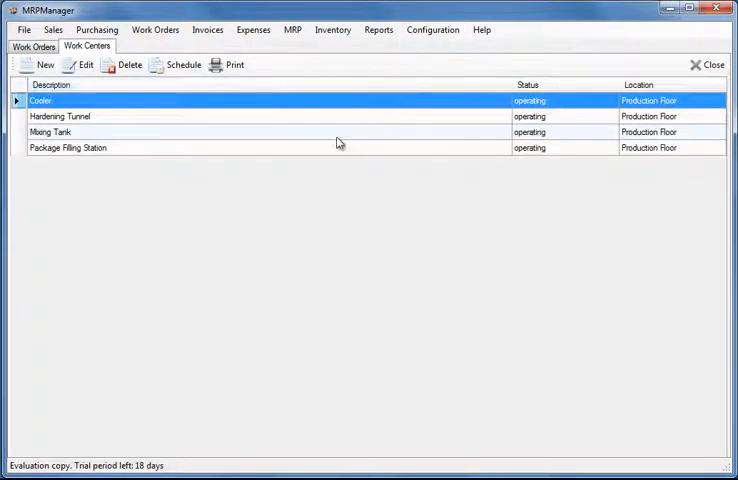
{"action": "left_click", "coordinate": [50, 132]}
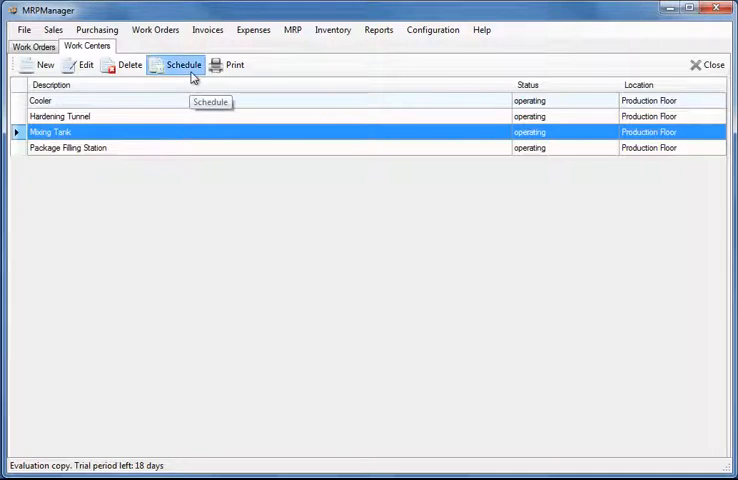
{"action": "left_click", "coordinate": [183, 64]}
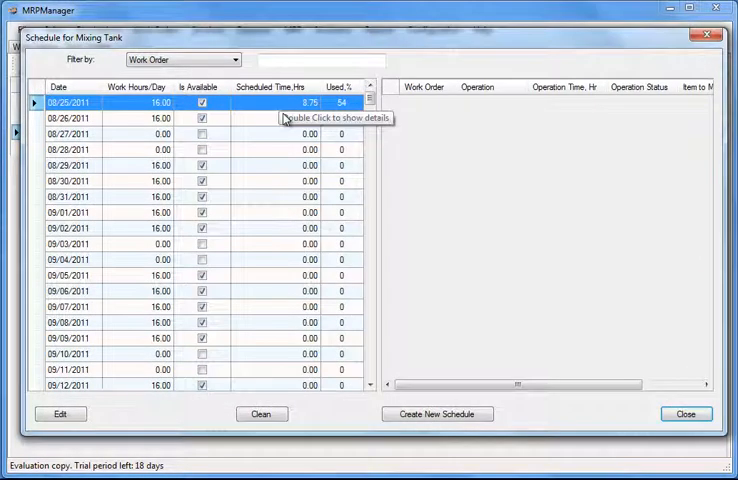